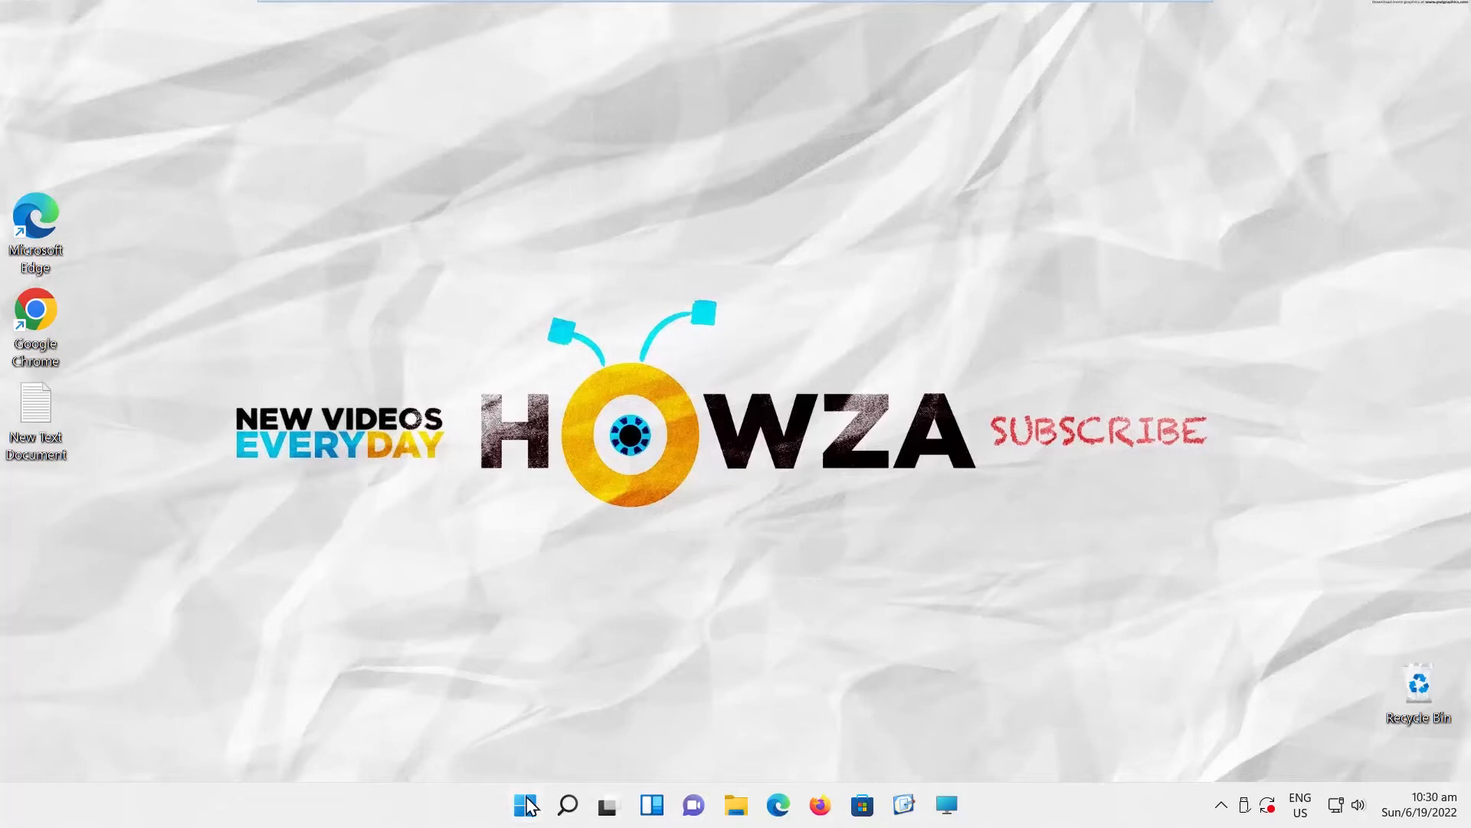
Launch Device Manager from the Start button's Quick Link menu.
right_click(525, 805)
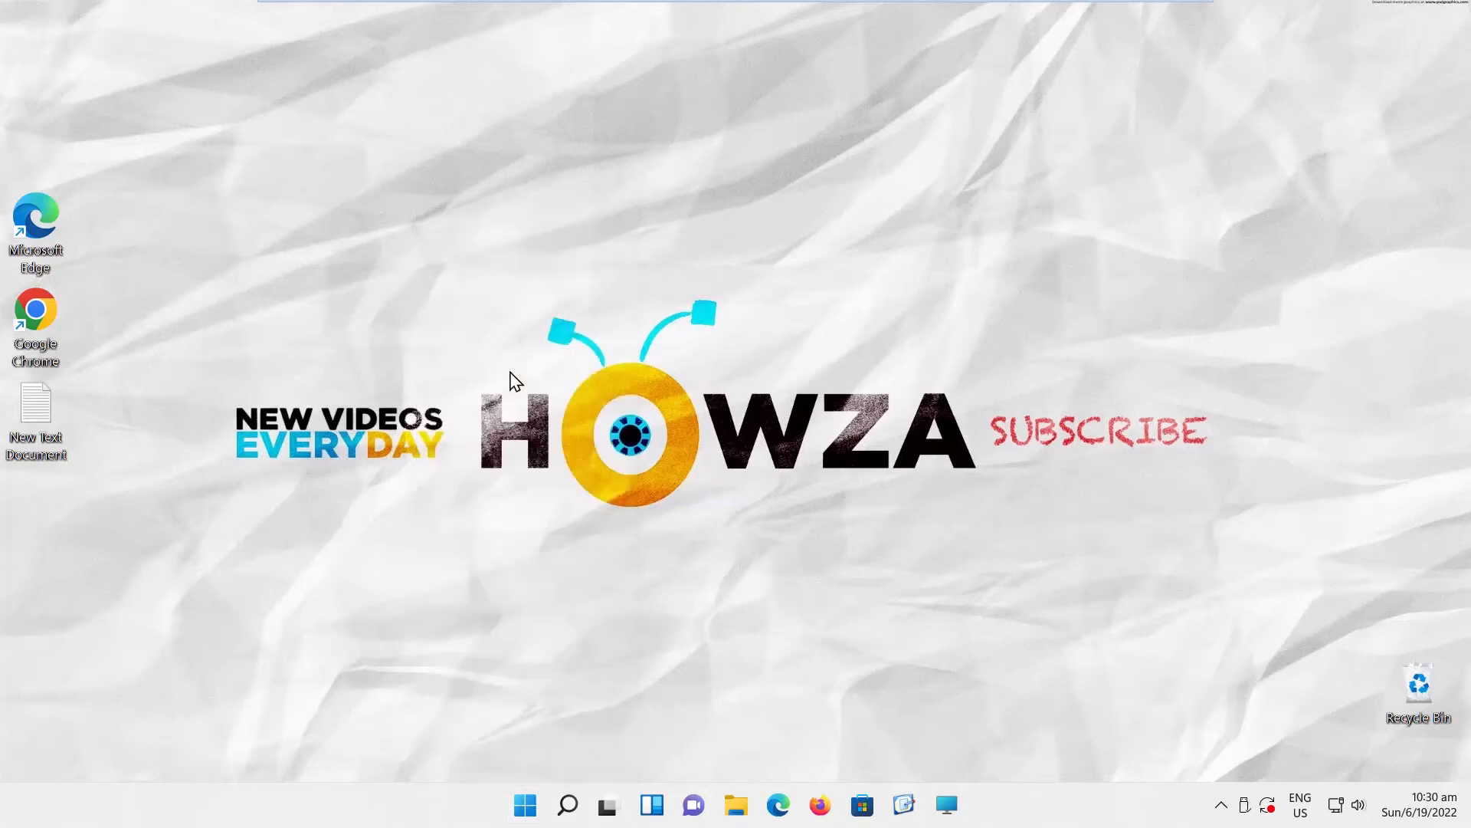
left_click(947, 804)
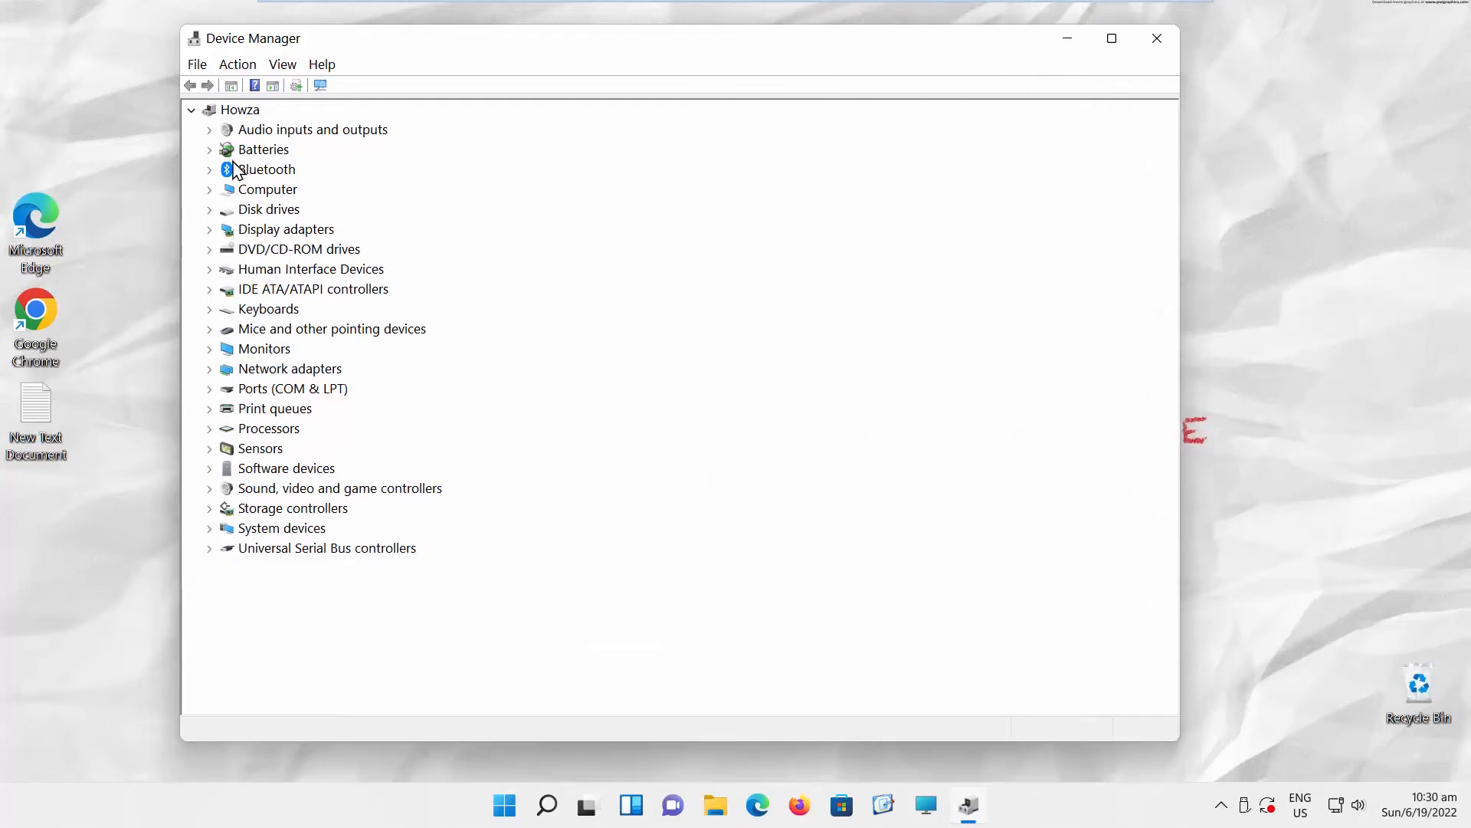
Show the Microphone's Hardware IDs under Audio inputs and outputs, then close its properties.
left_click(210, 129)
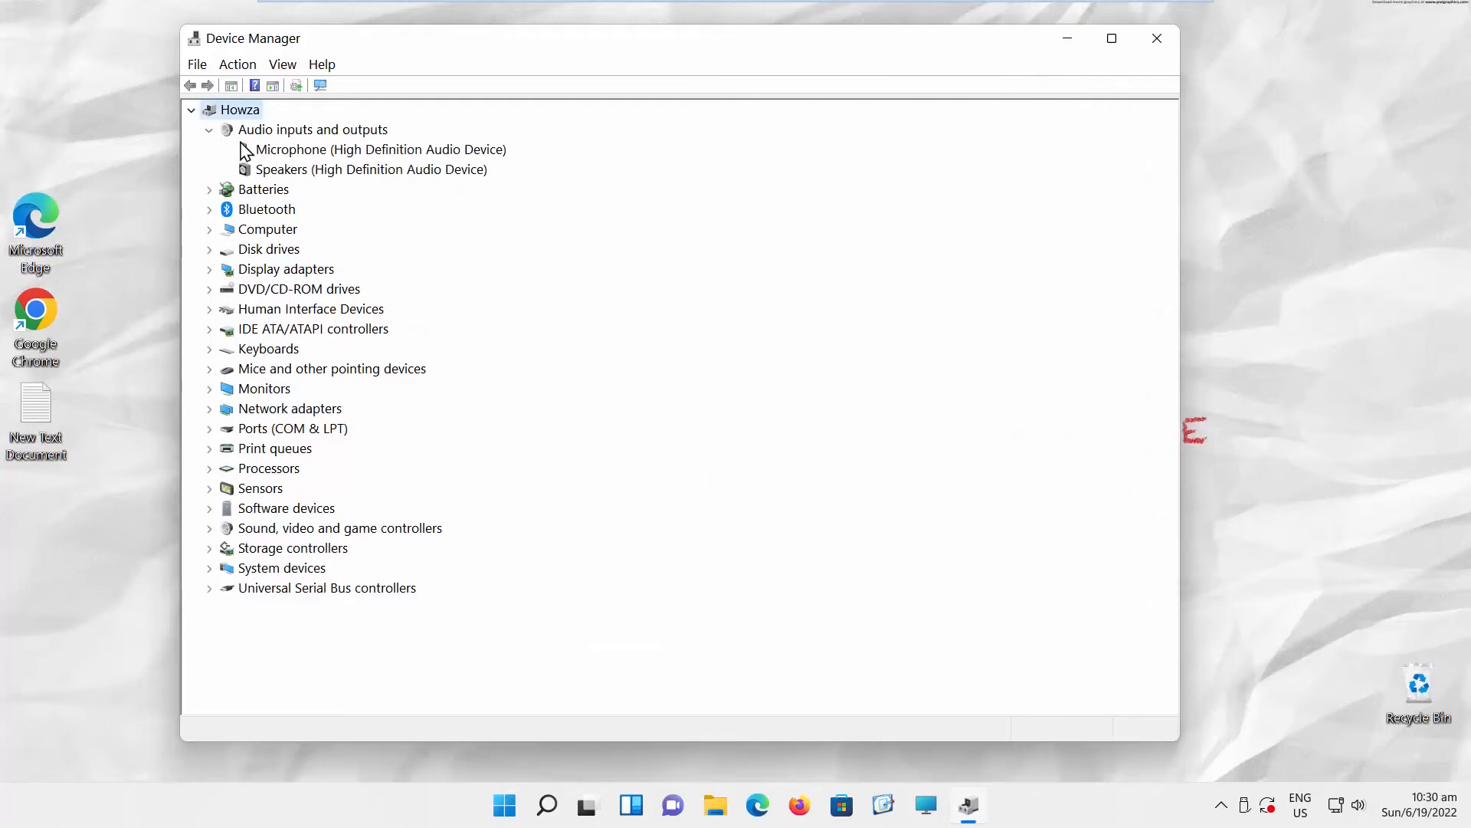
left_click(381, 148)
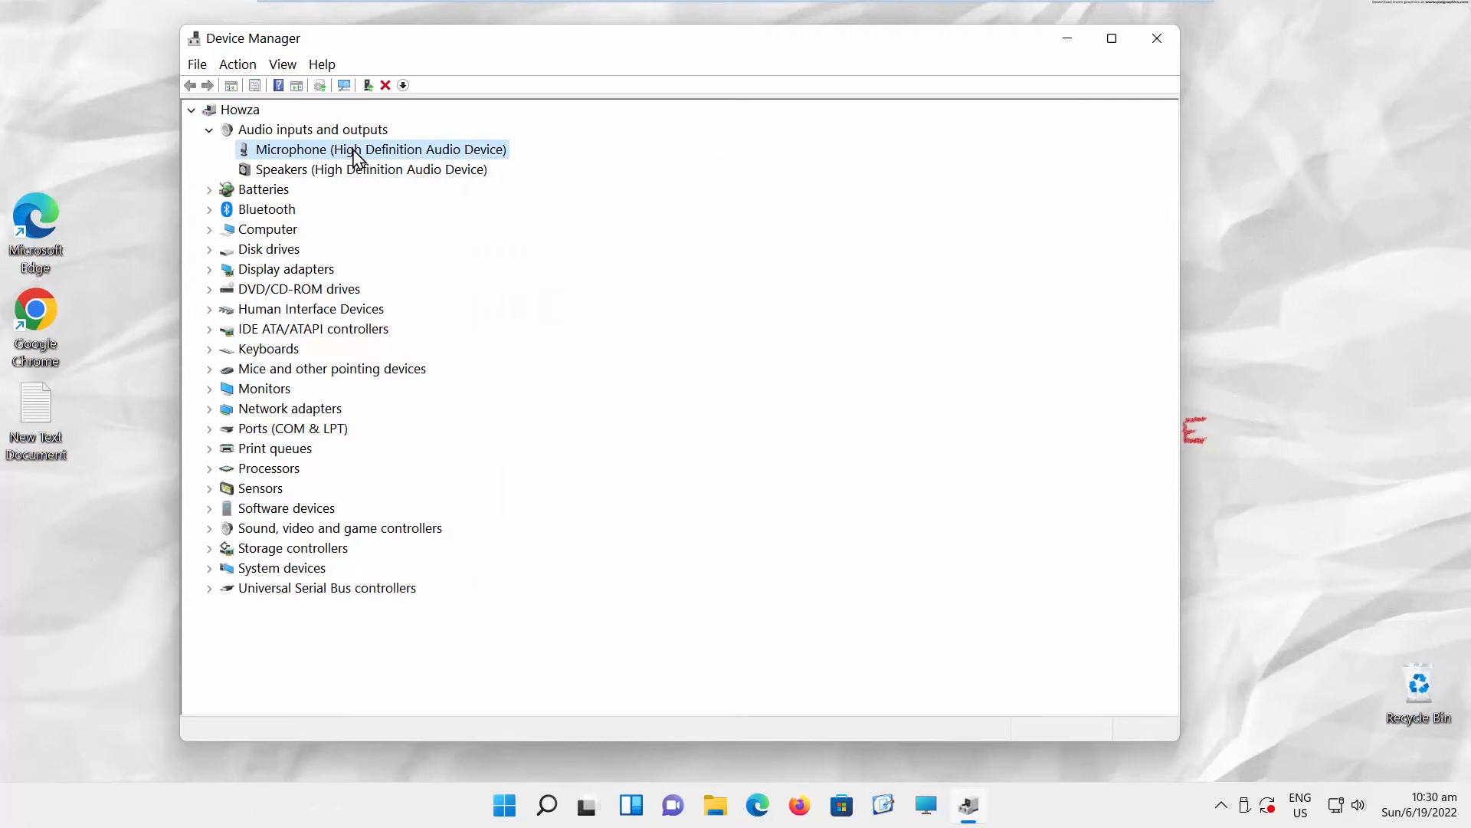
double_click(381, 149)
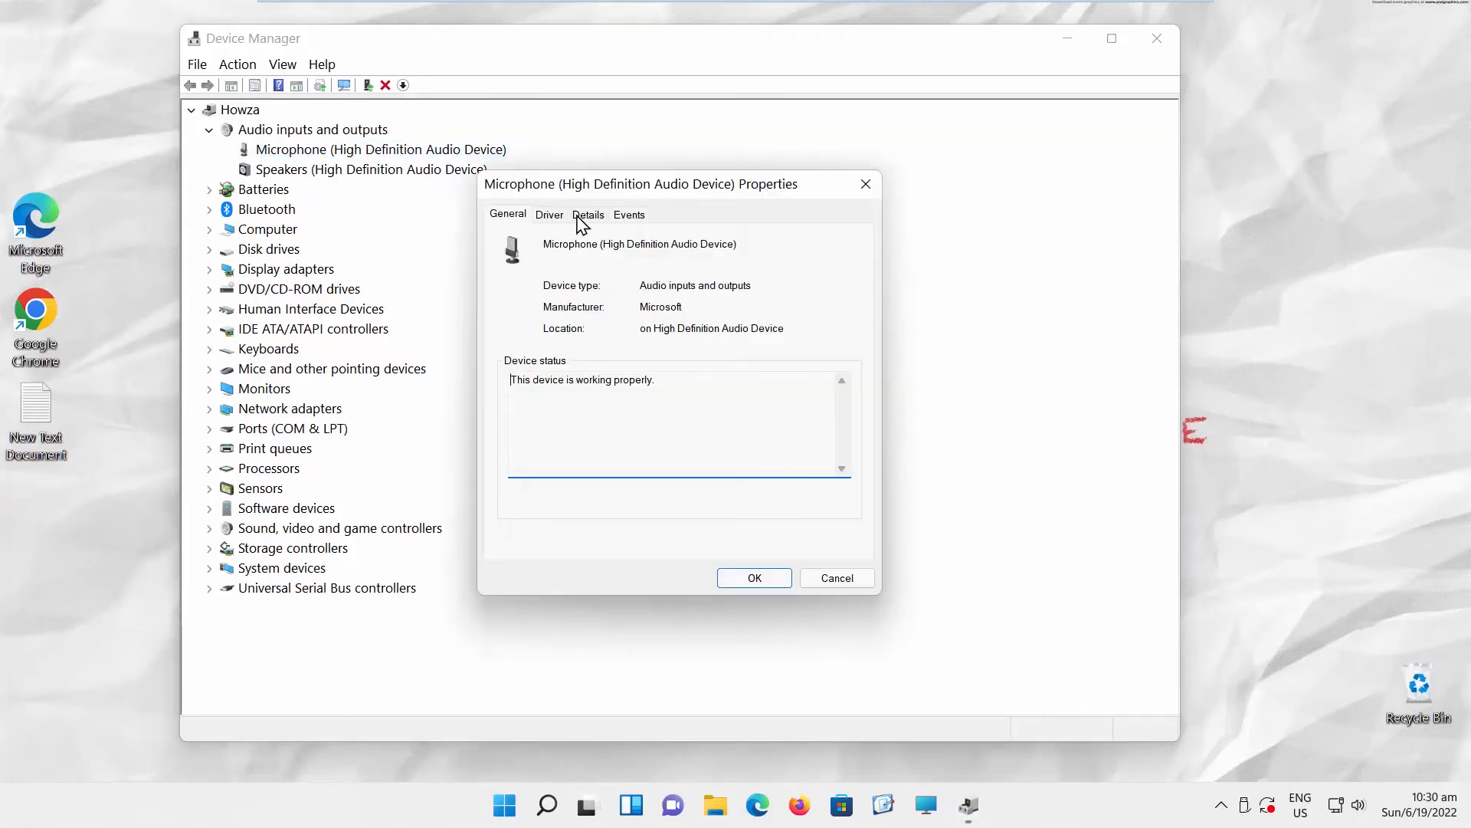
left_click(589, 215)
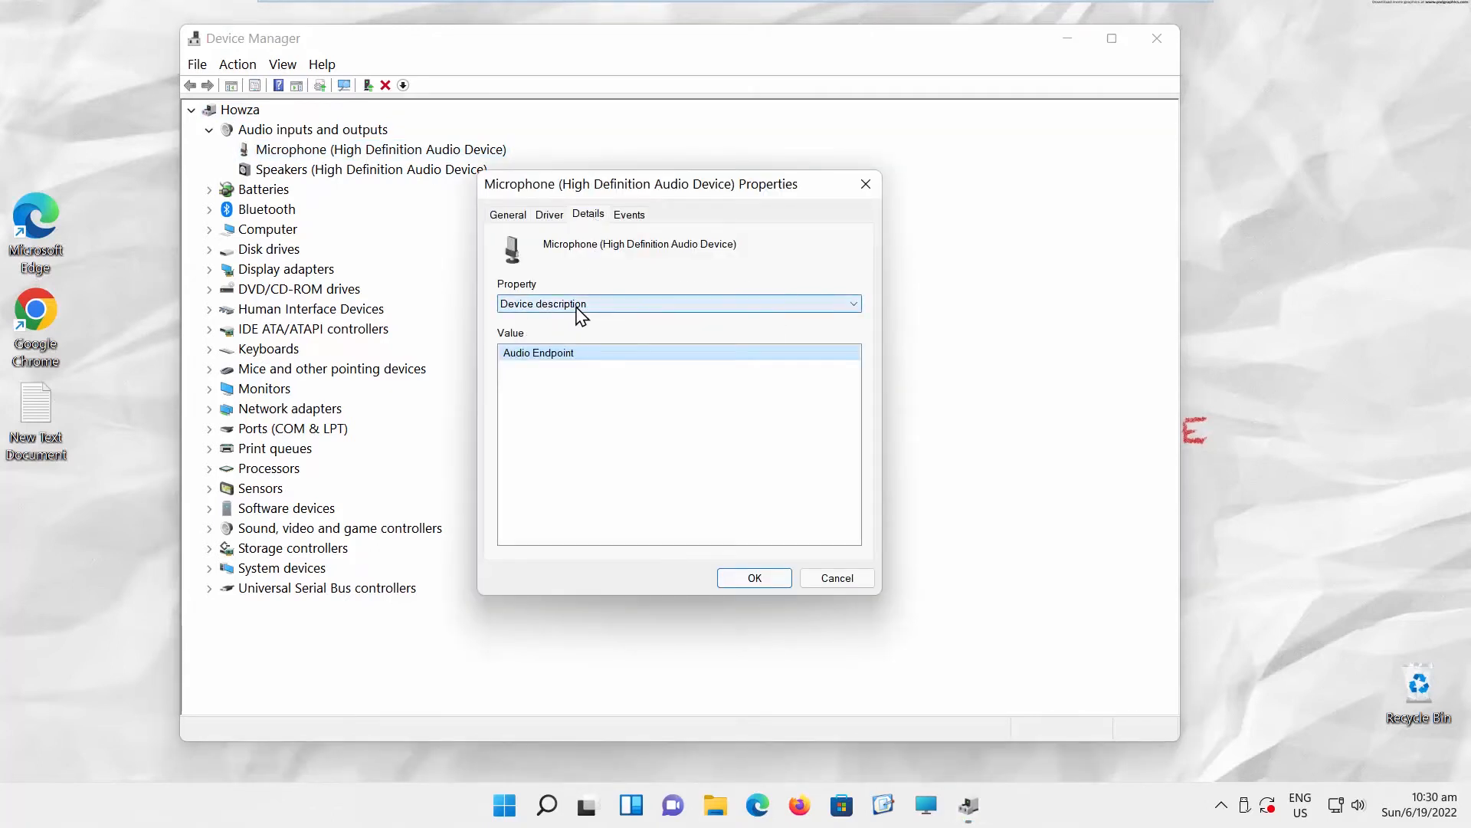
left_click(679, 303)
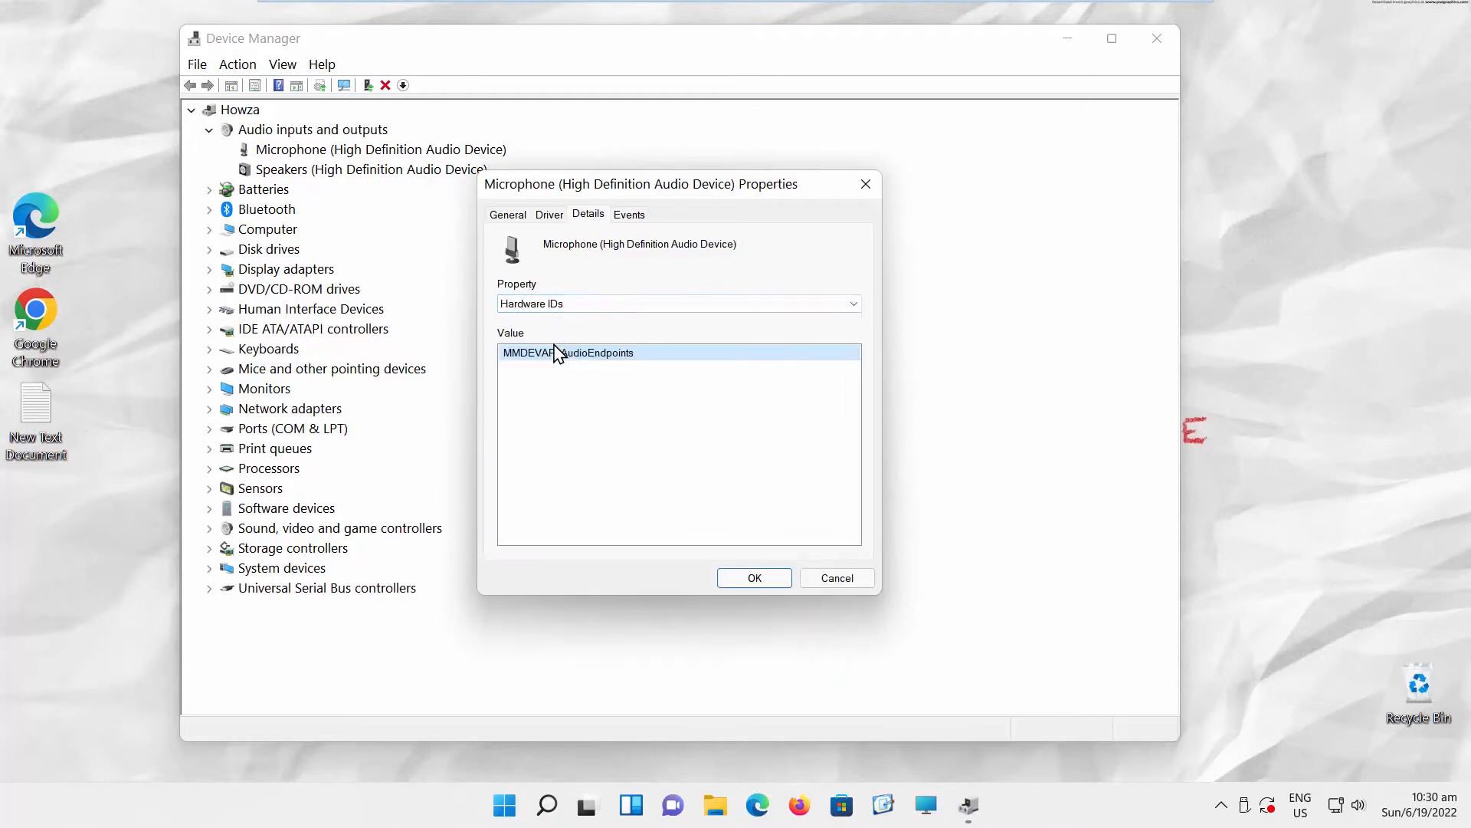
mouse_move(872, 190)
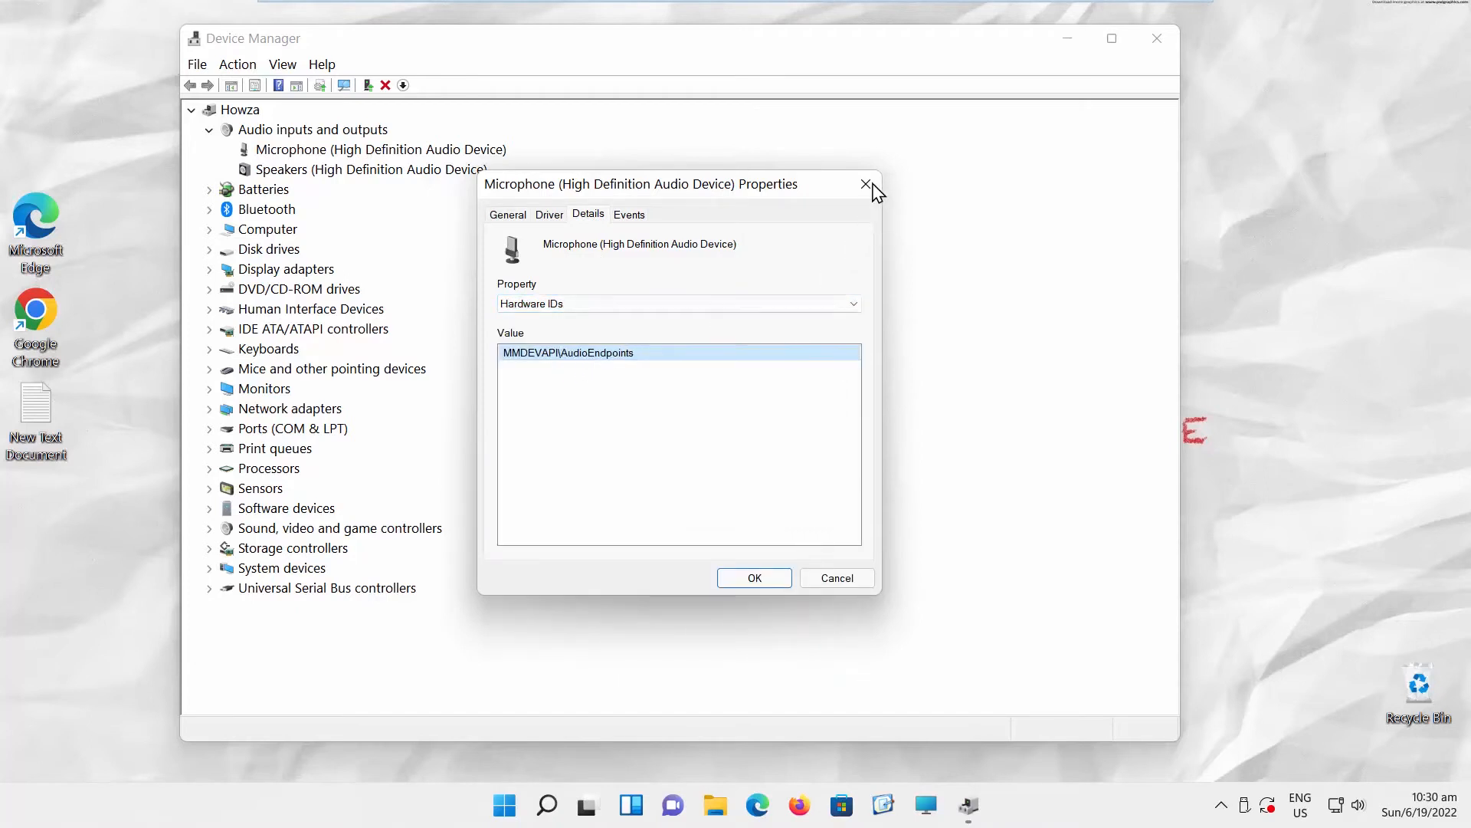
left_click(864, 184)
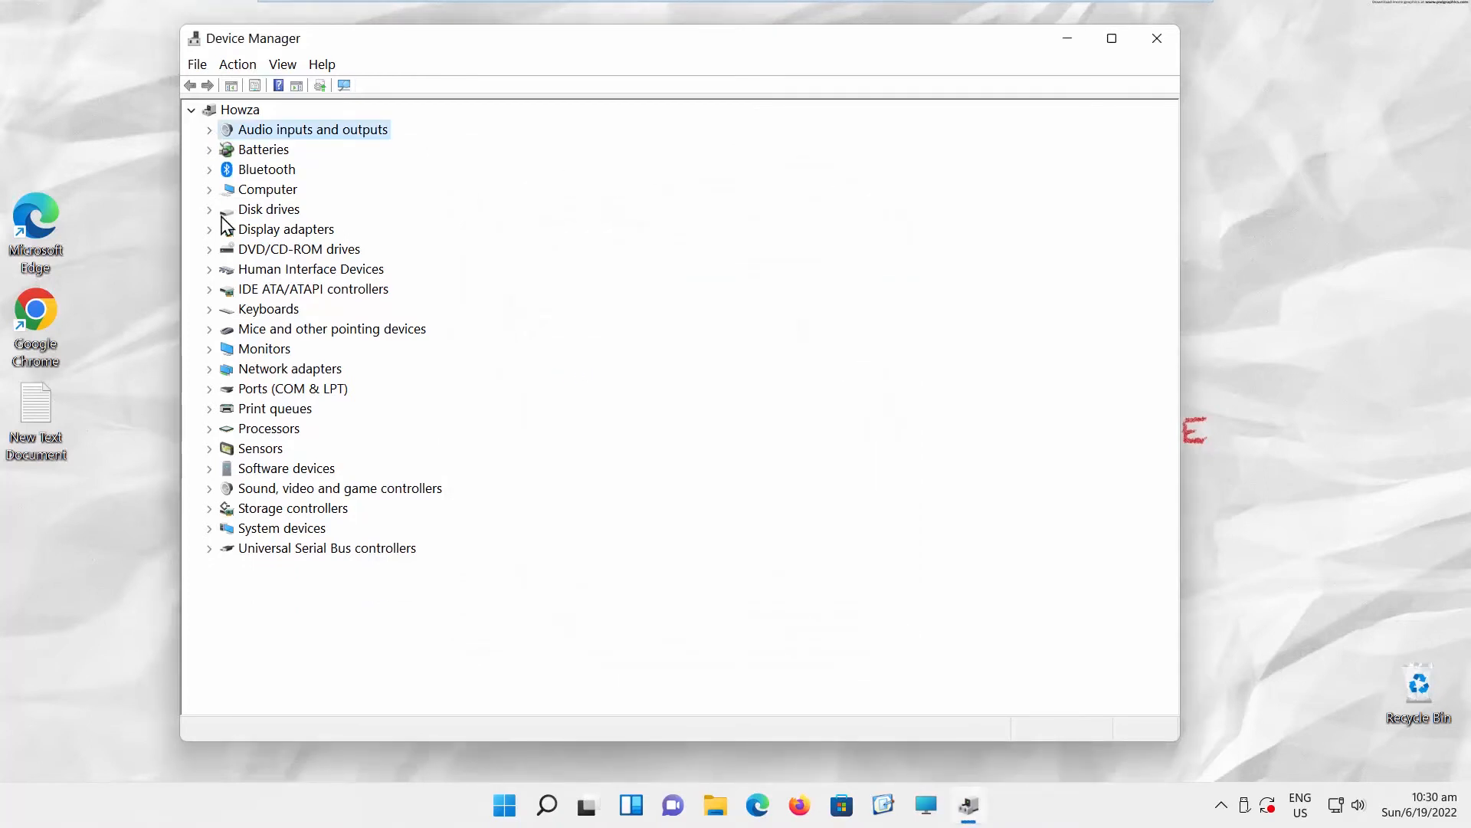
View the Standard PS/2 Keyboard's Details under Keyboards.
left_click(208, 308)
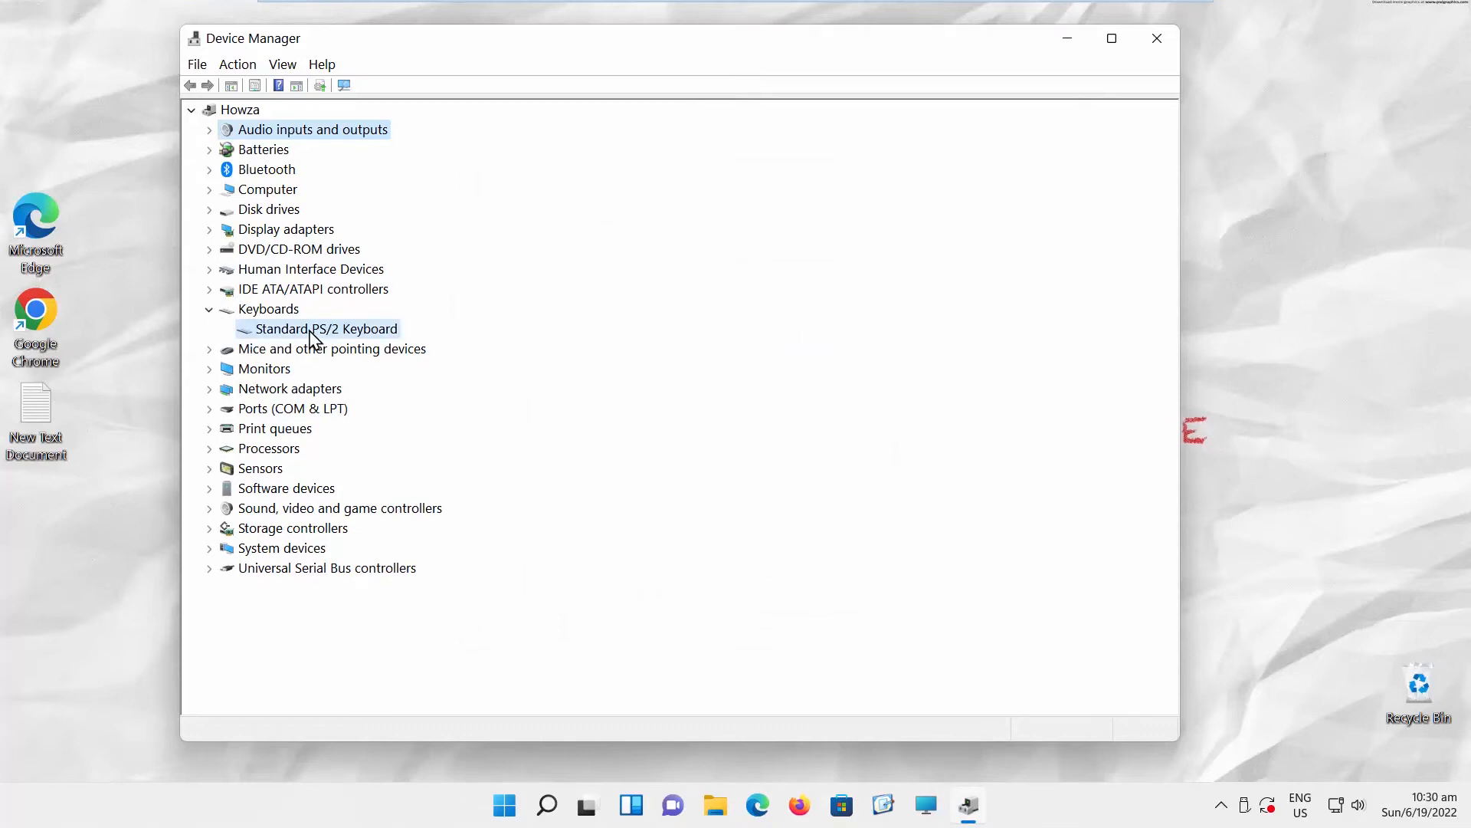
double_click(317, 328)
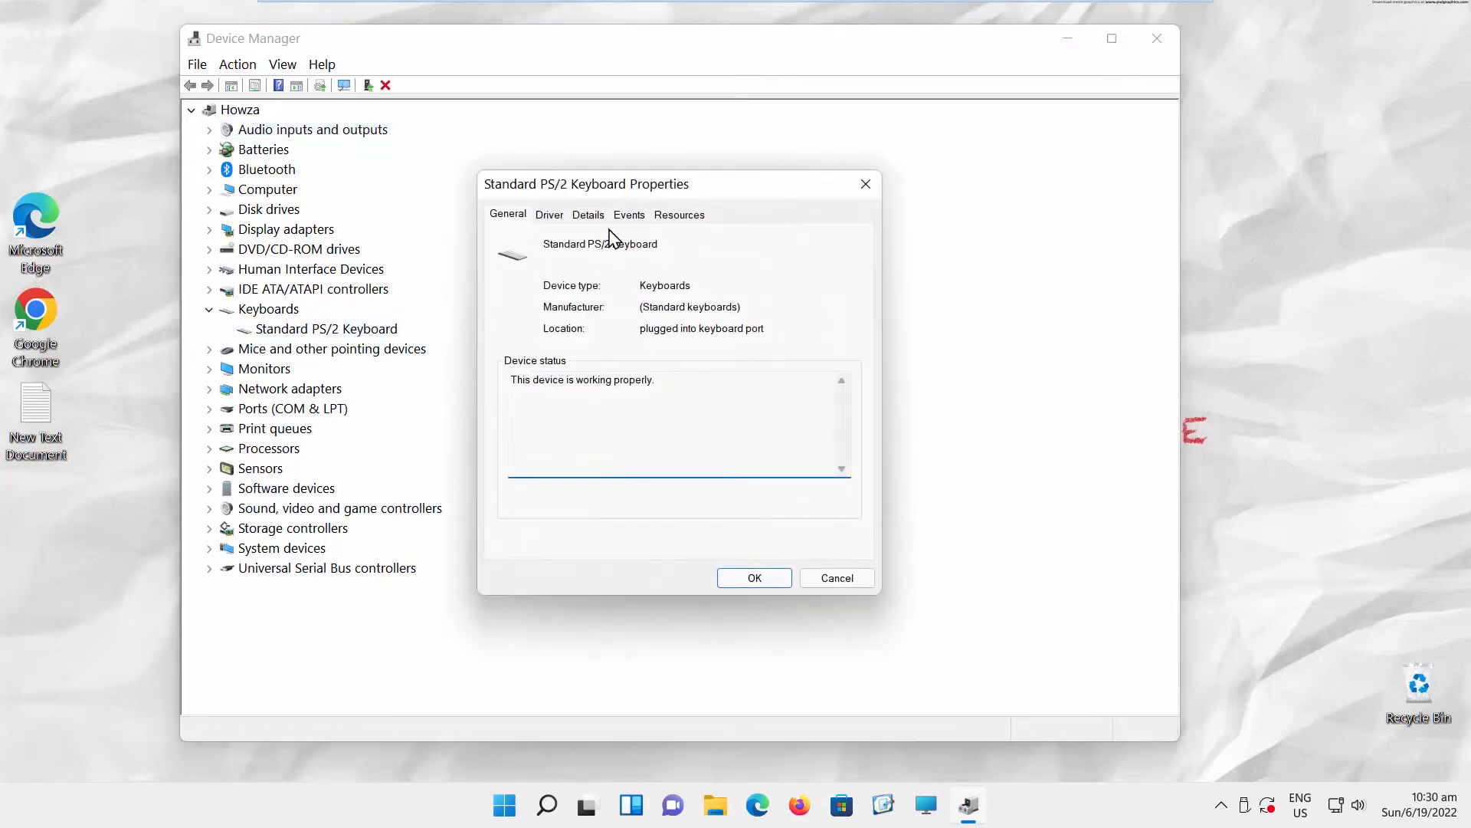
left_click(587, 215)
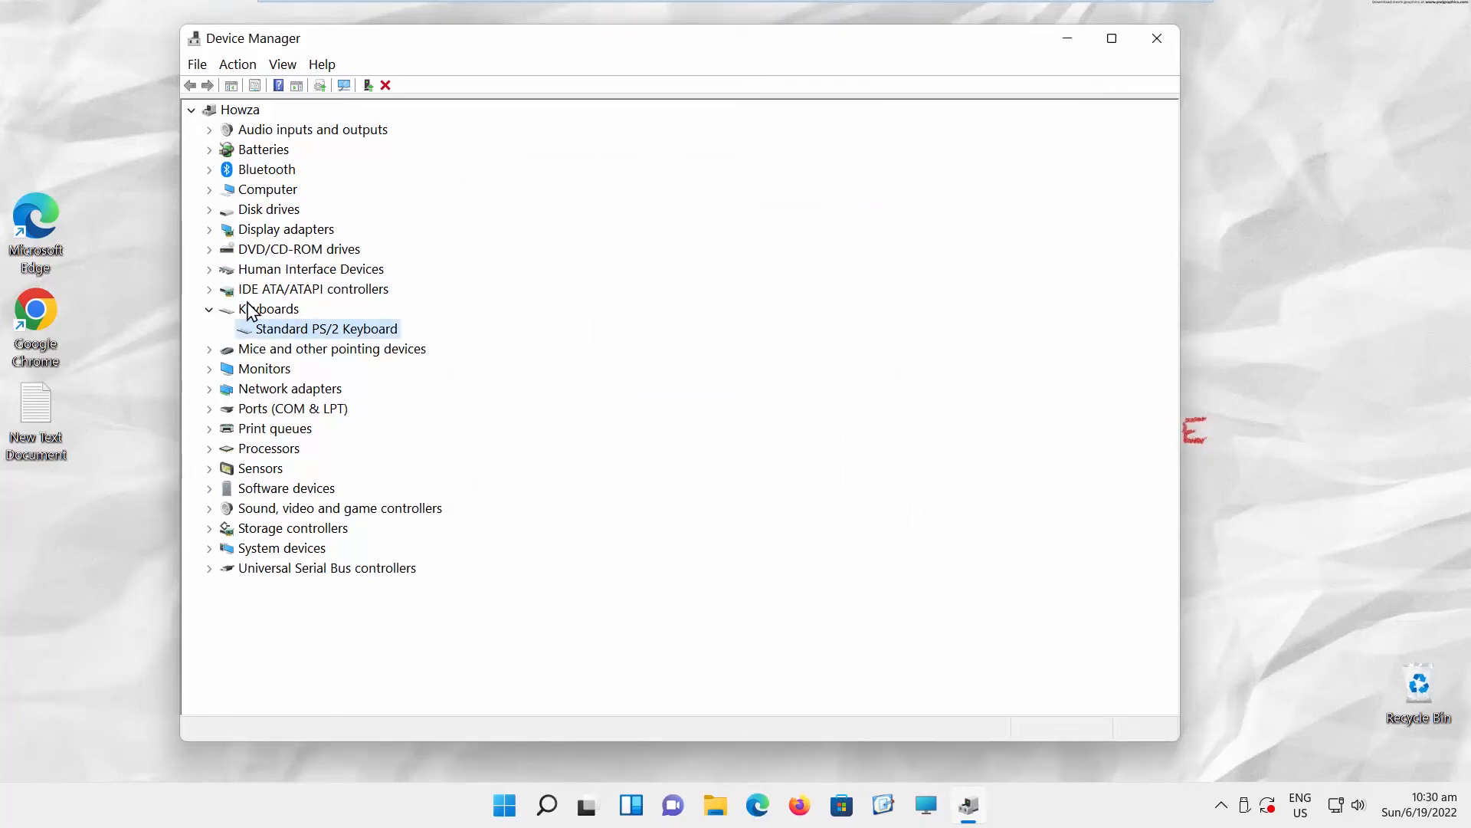
Show the Generic Non-PnP Monitor's Hardware IDs, close its properties and collapse Monitors.
left_click(209, 308)
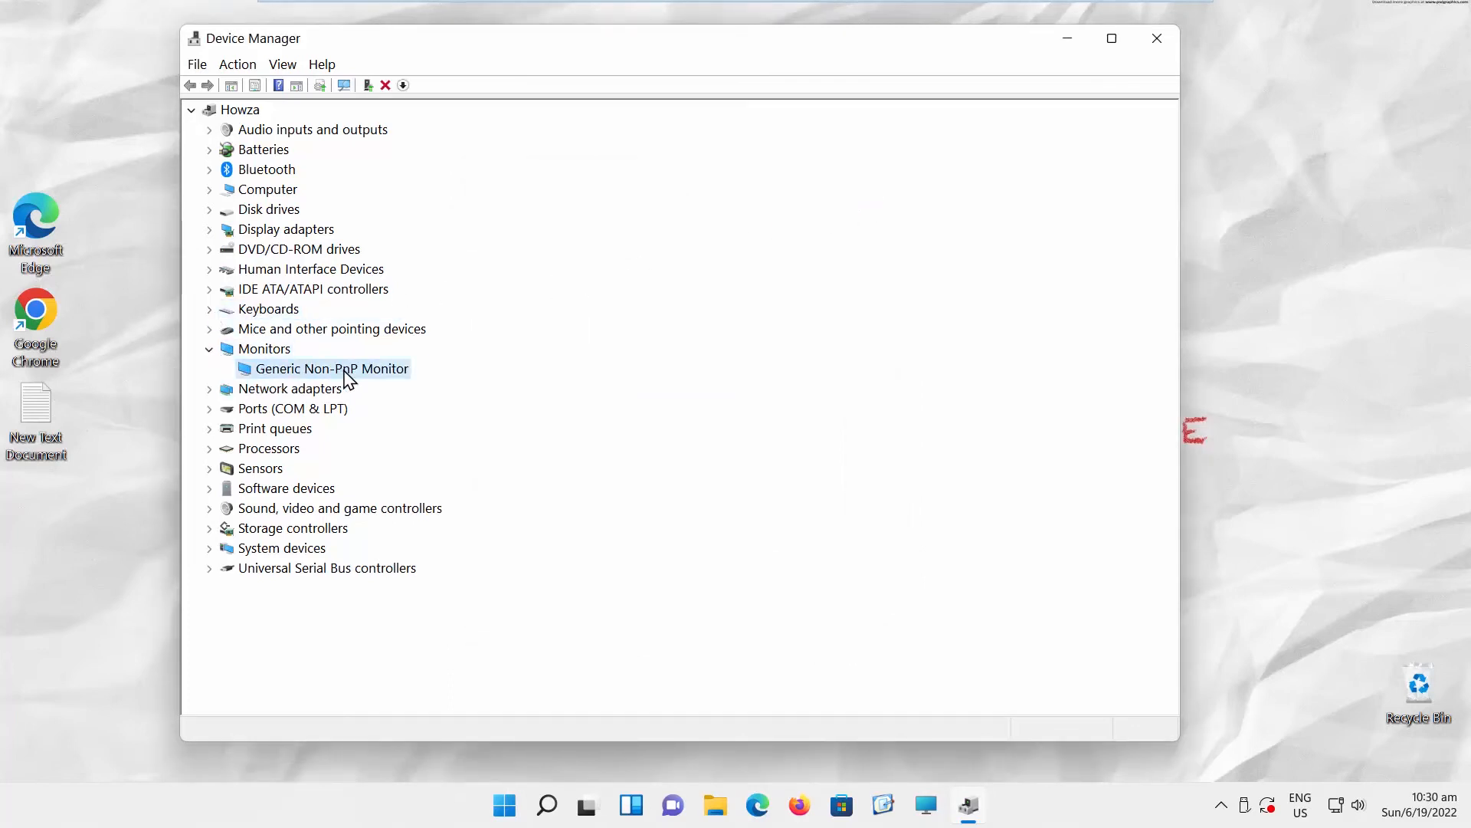
double_click(331, 368)
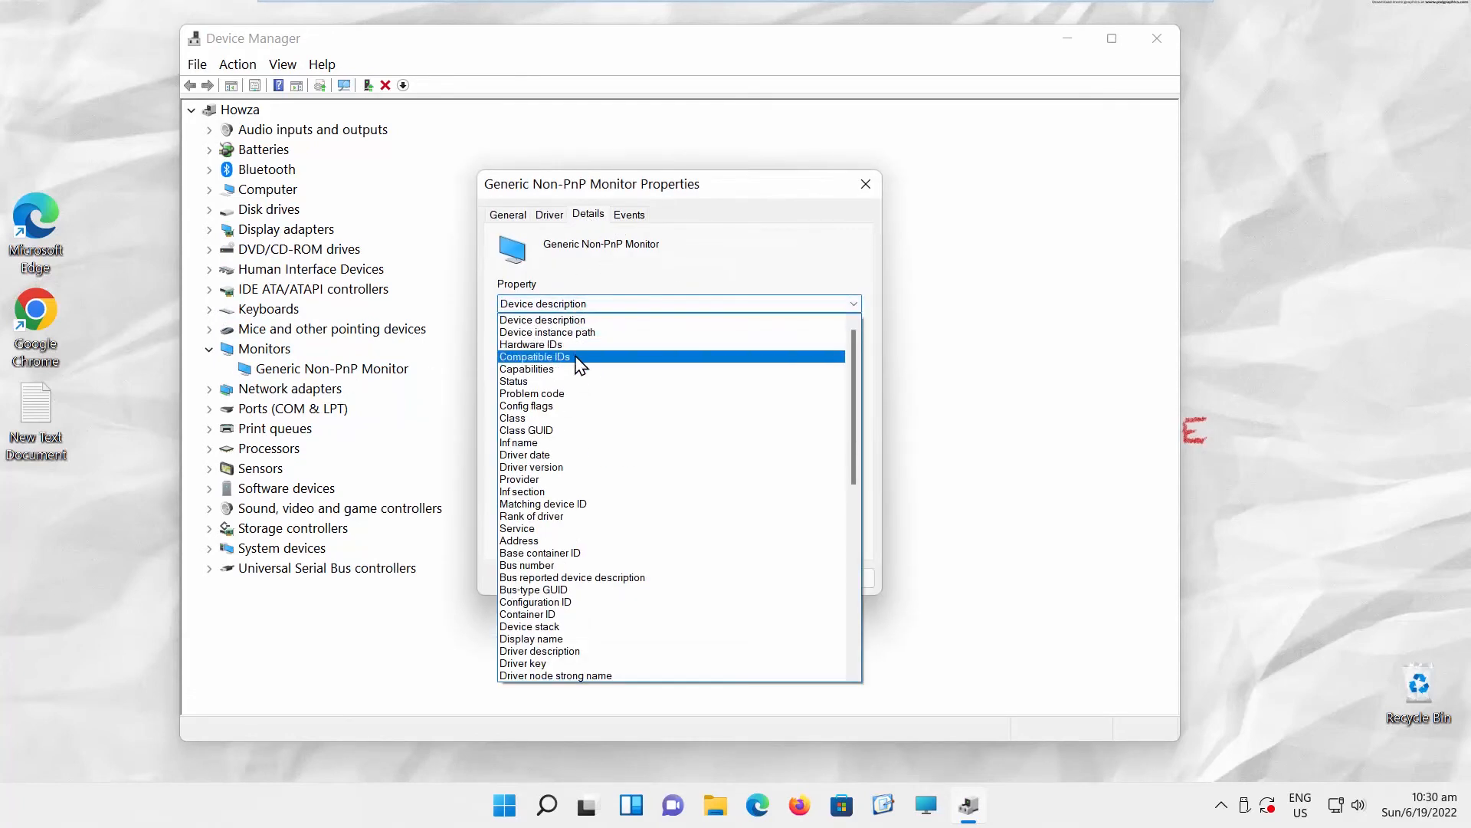
left_click(532, 345)
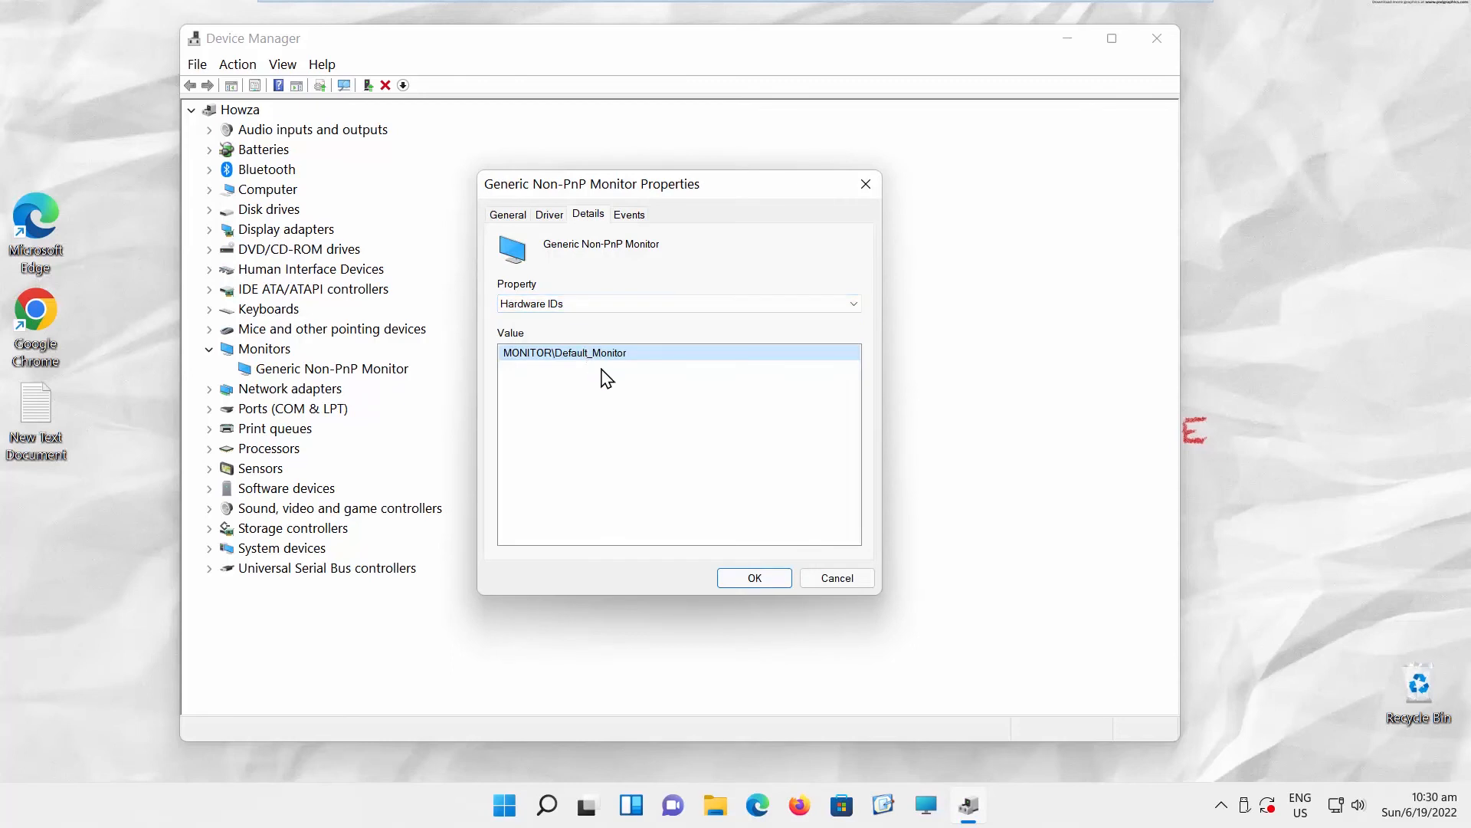
mouse_move(788, 289)
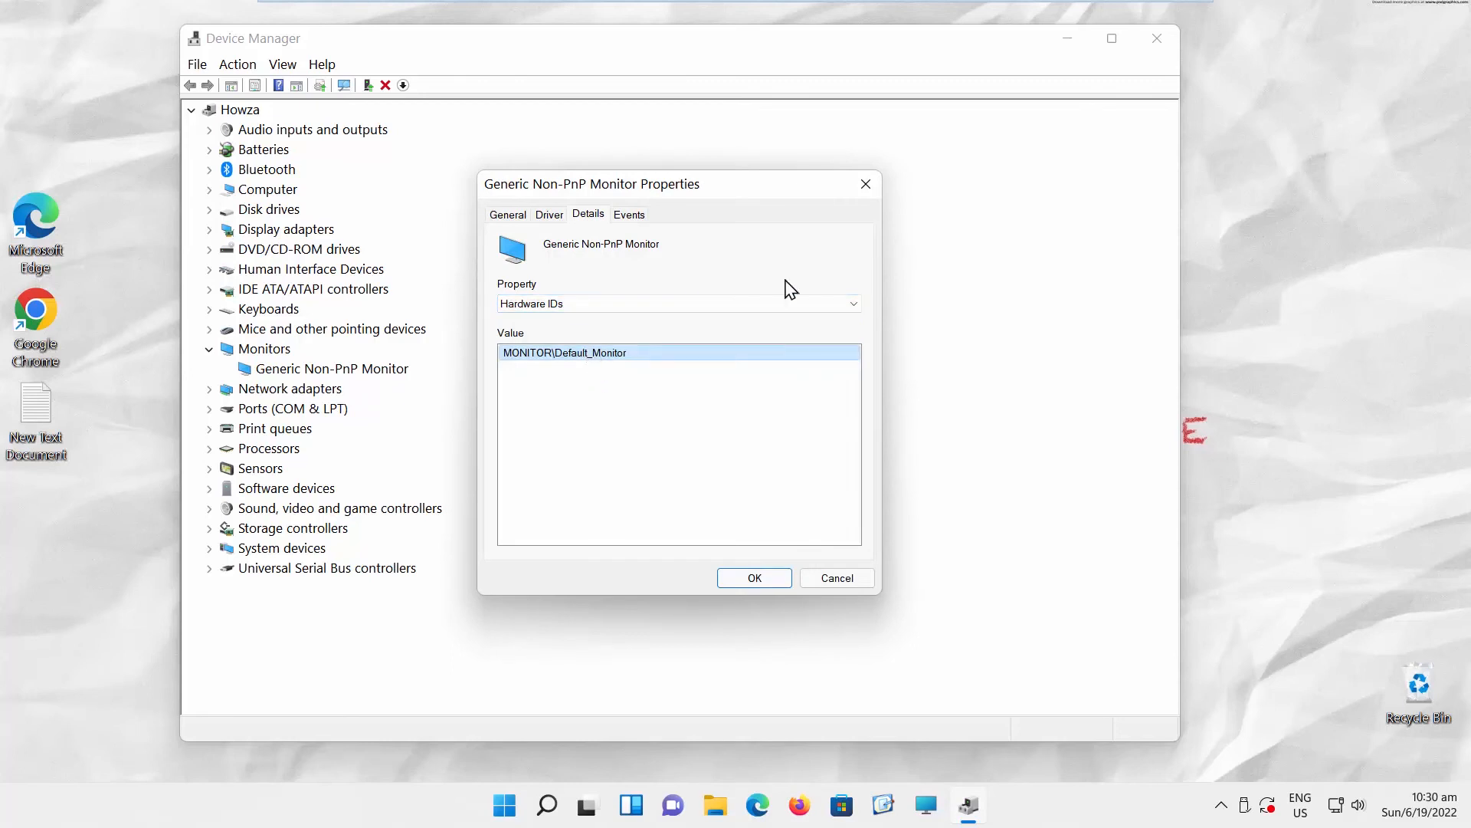
left_click(837, 578)
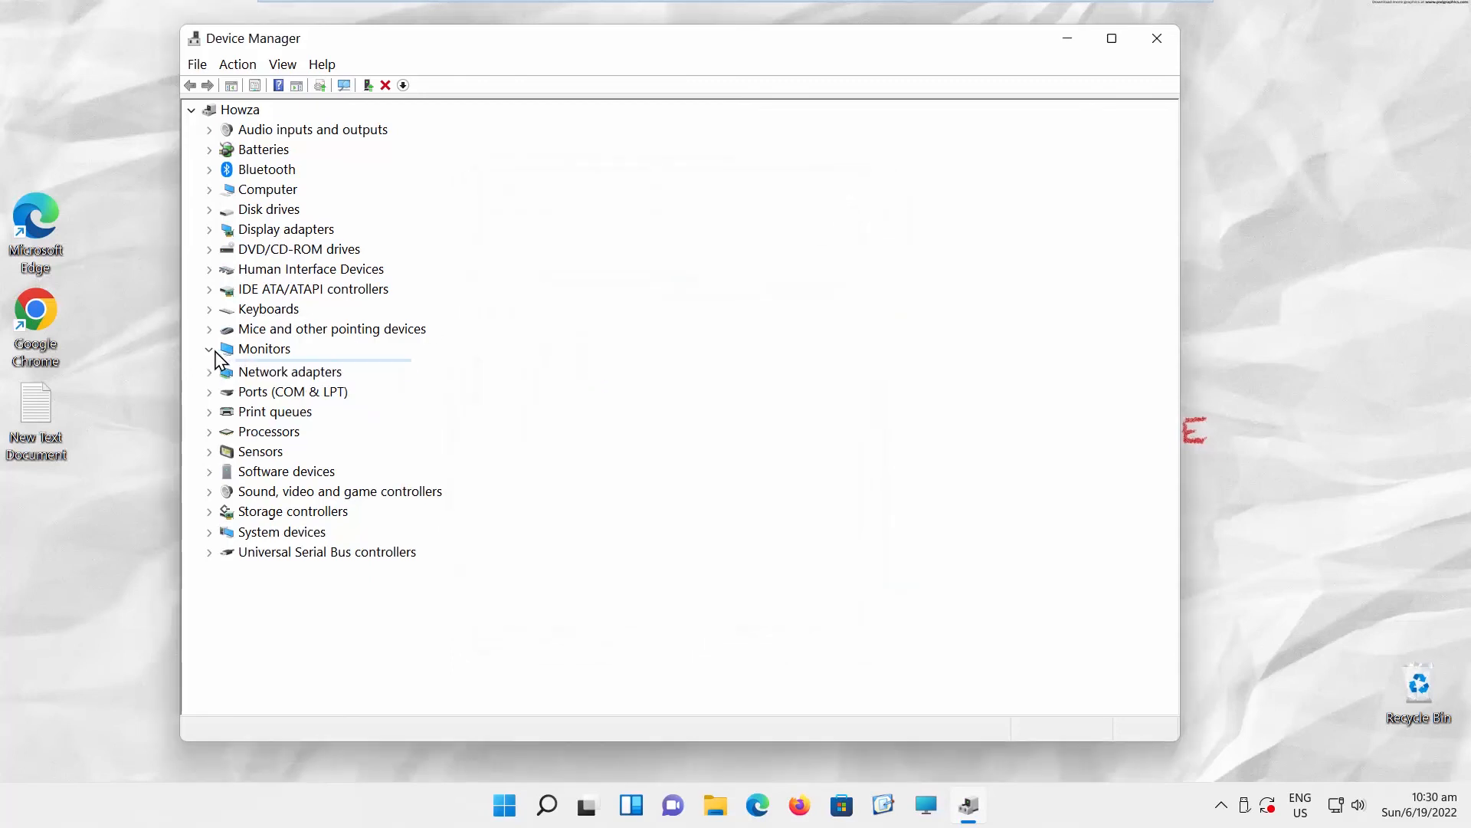